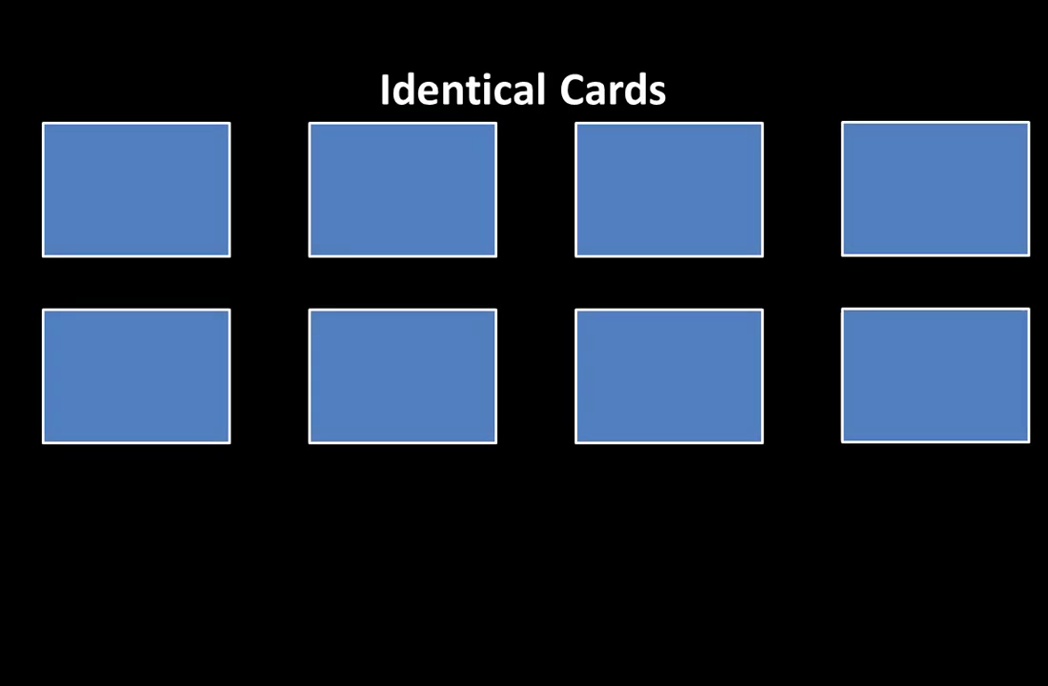
Step: Advance the Identical Cards animations through the eight- and four-card arrangements to the seven-card layout
click(133, 191)
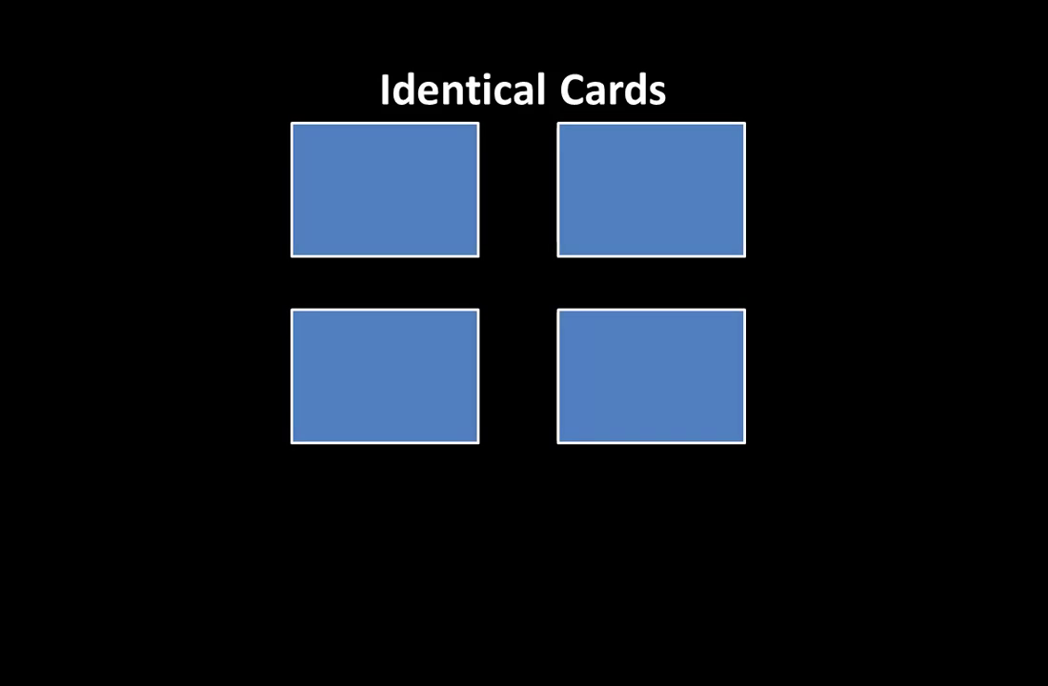
click(385, 190)
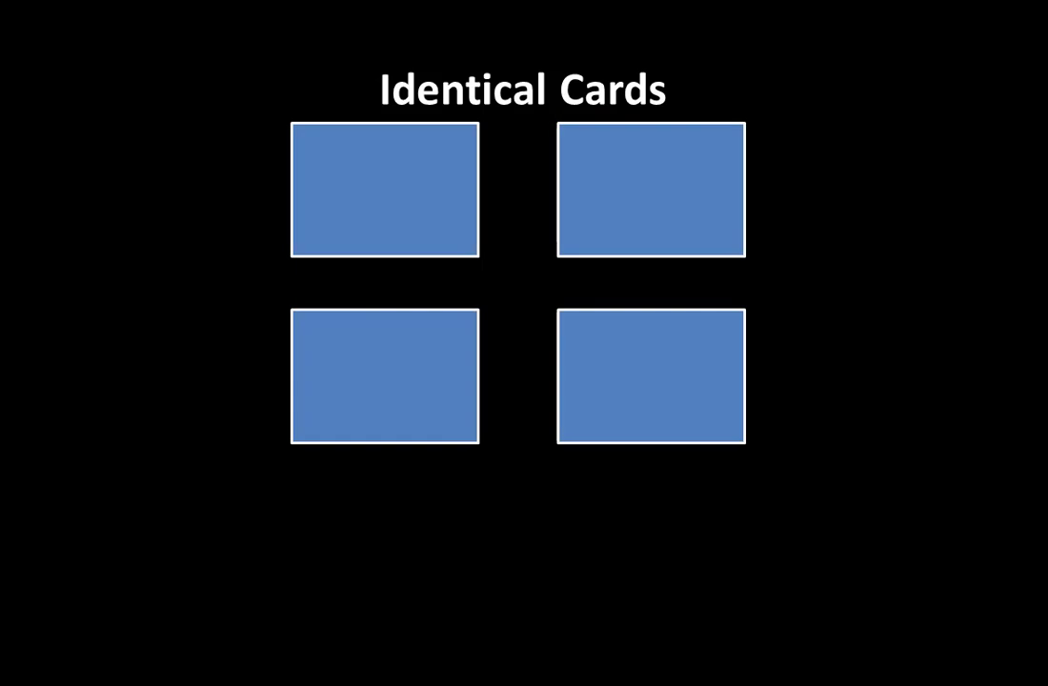
click(385, 189)
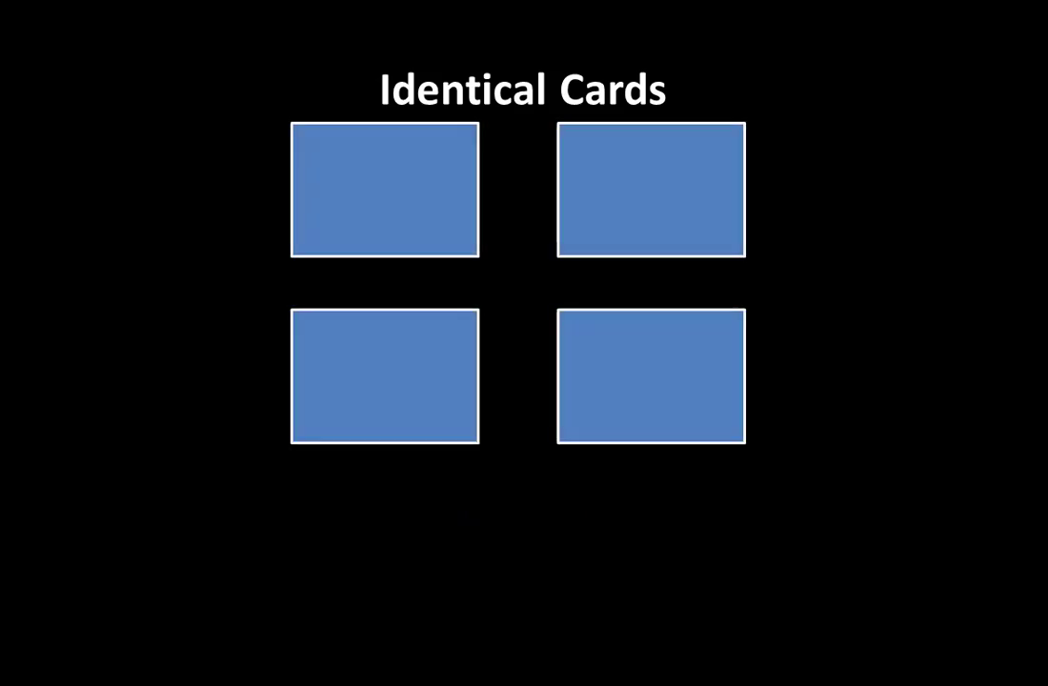
click(385, 191)
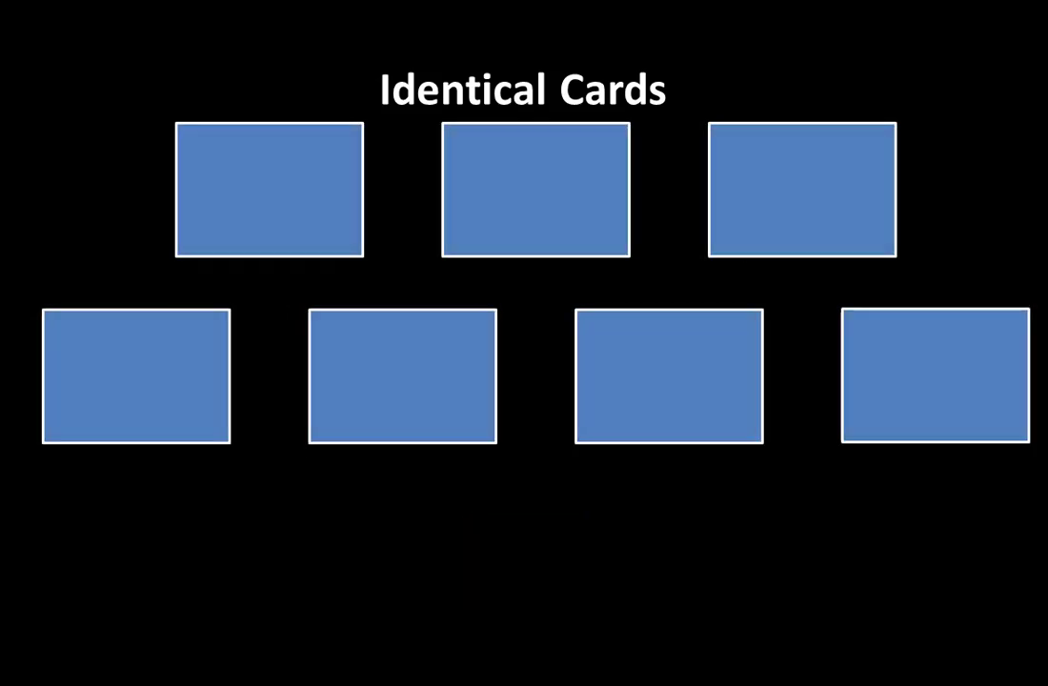
Step: Show the six dimmed cards, then advance to the yellow-squares Challenge Pause slide
click(271, 190)
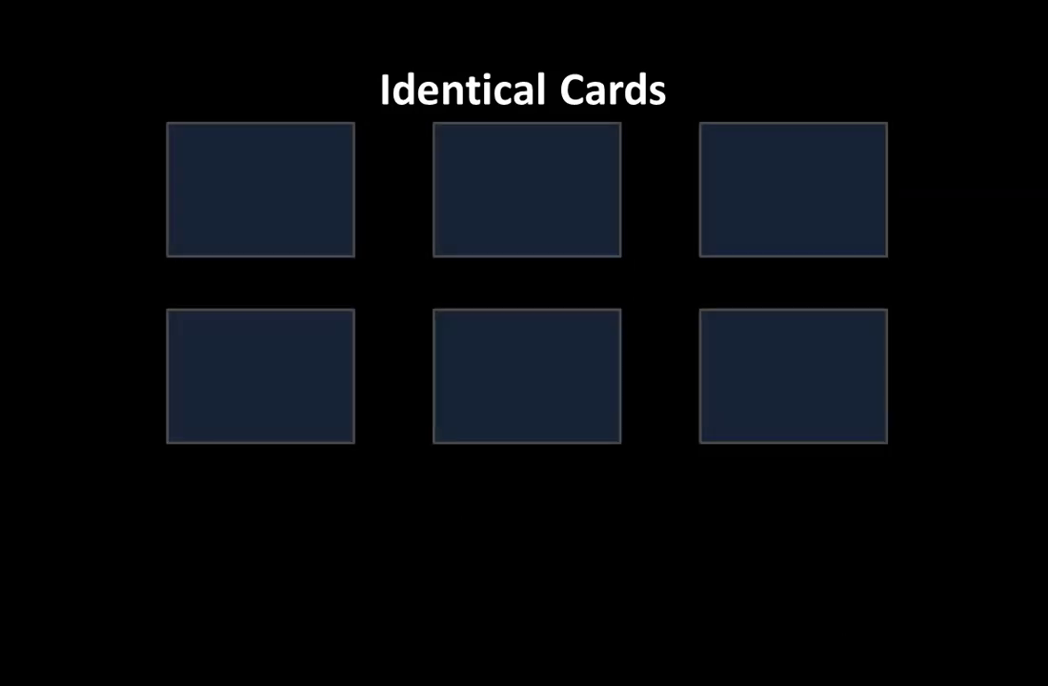
click(259, 188)
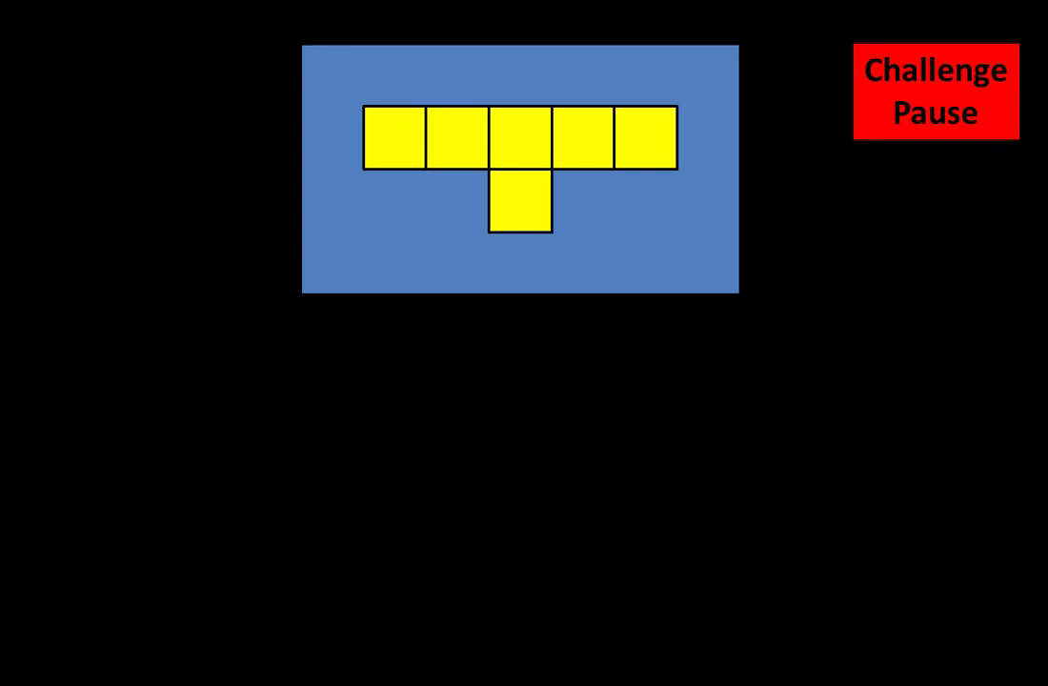
Step: Step through the yellow-square arrangements on the blue rectangle and reveal the answer 32
click(935, 91)
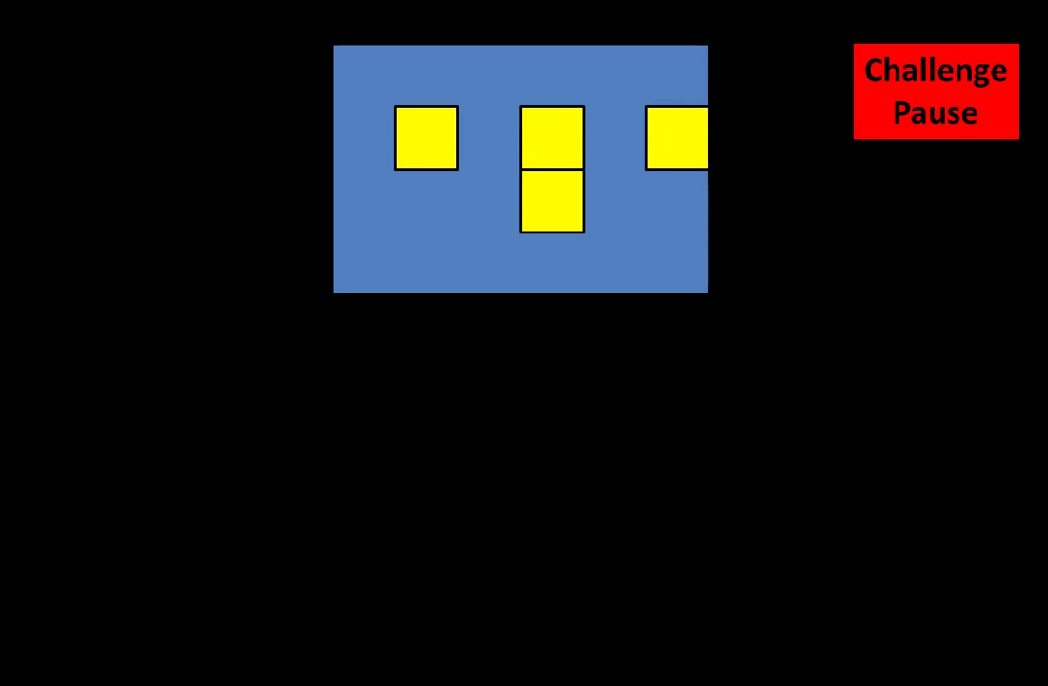
click(936, 91)
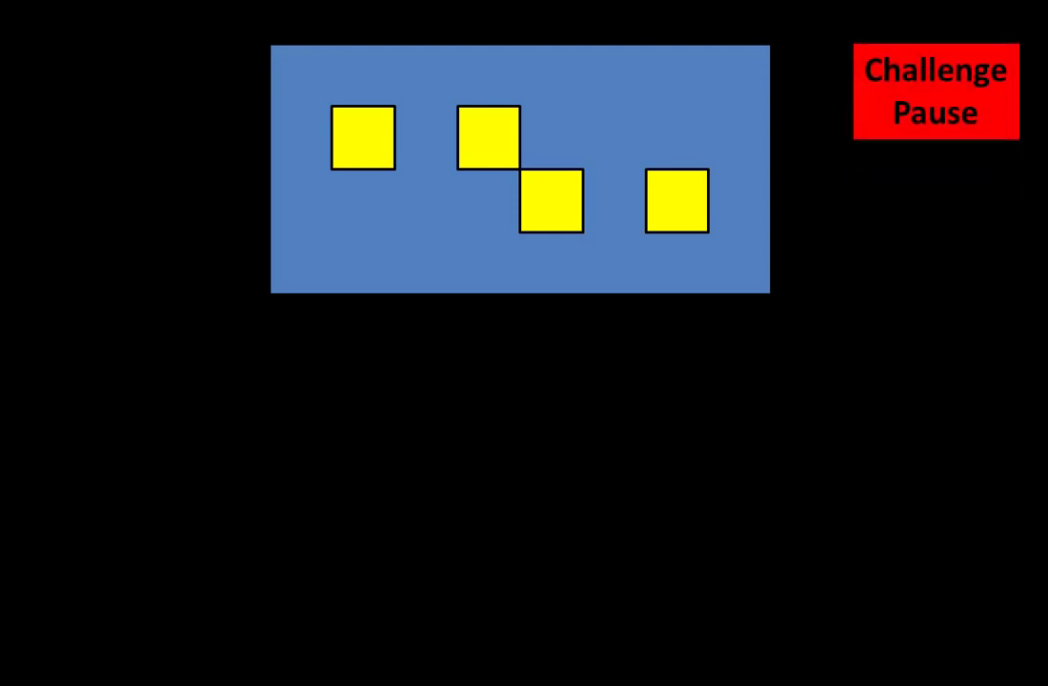
click(936, 91)
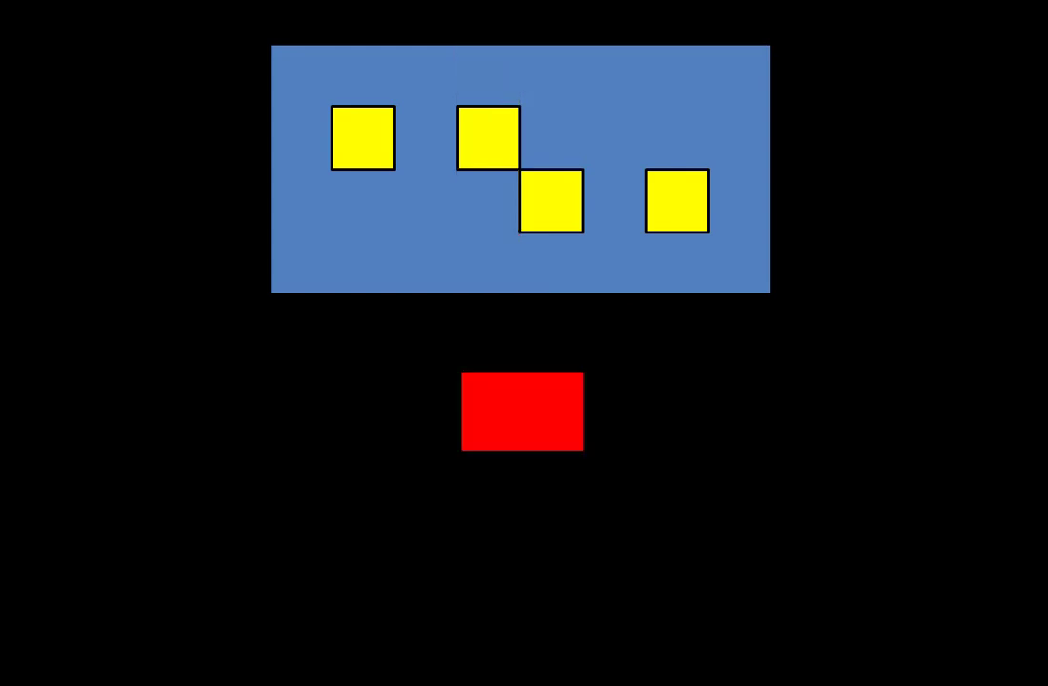
click(522, 412)
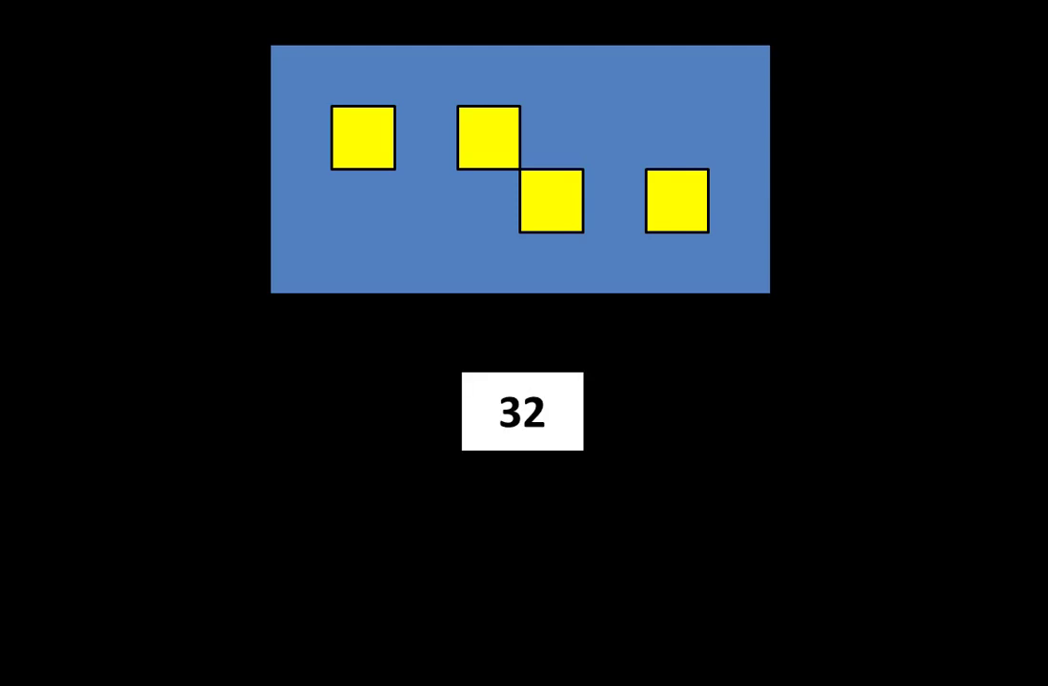